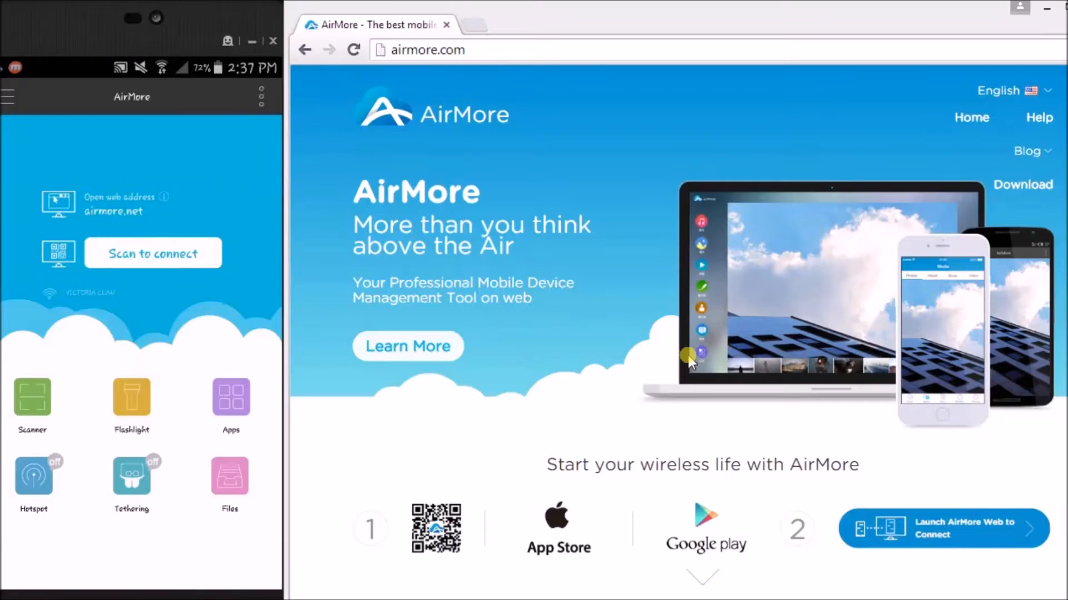
mouse_move(909, 546)
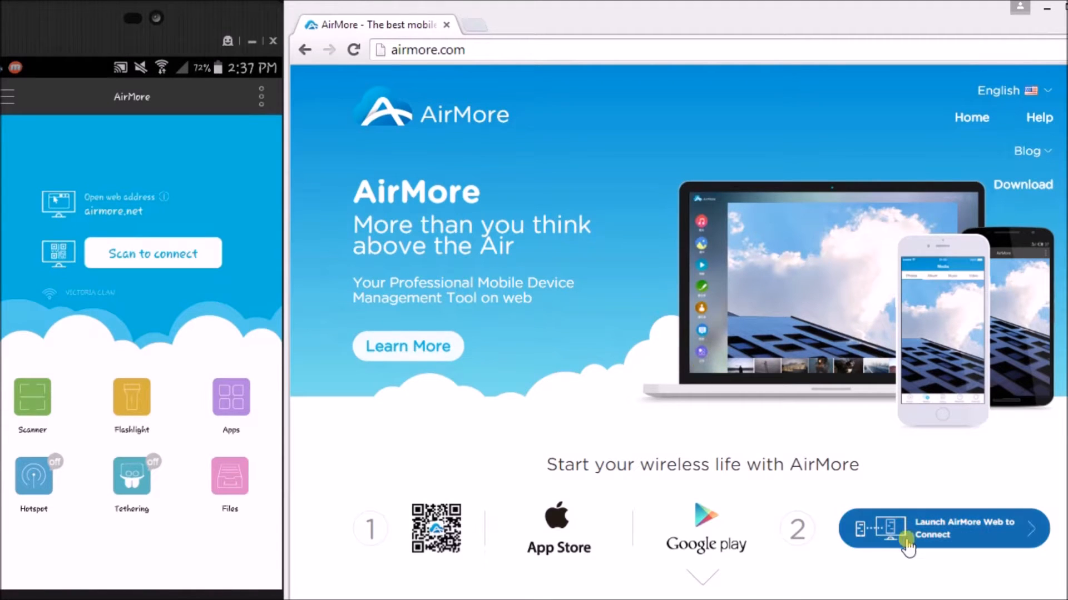
Launch AirMore Web from the airmore.com homepage to reach the connection page.
click(943, 528)
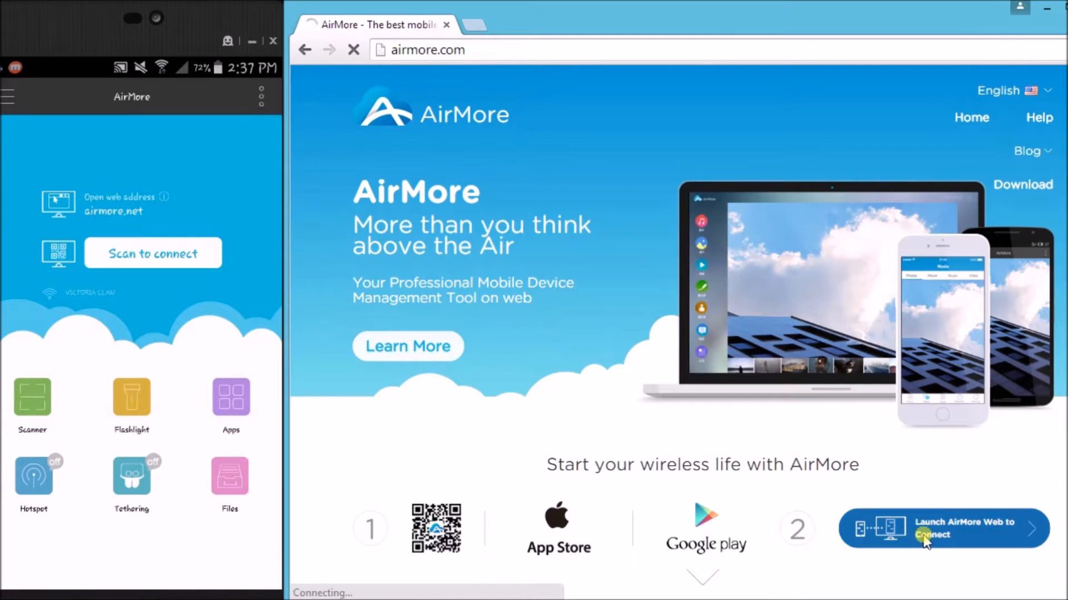
Scan the AirMore Web QR code with the Samsung phone and accept the connection.
click(943, 528)
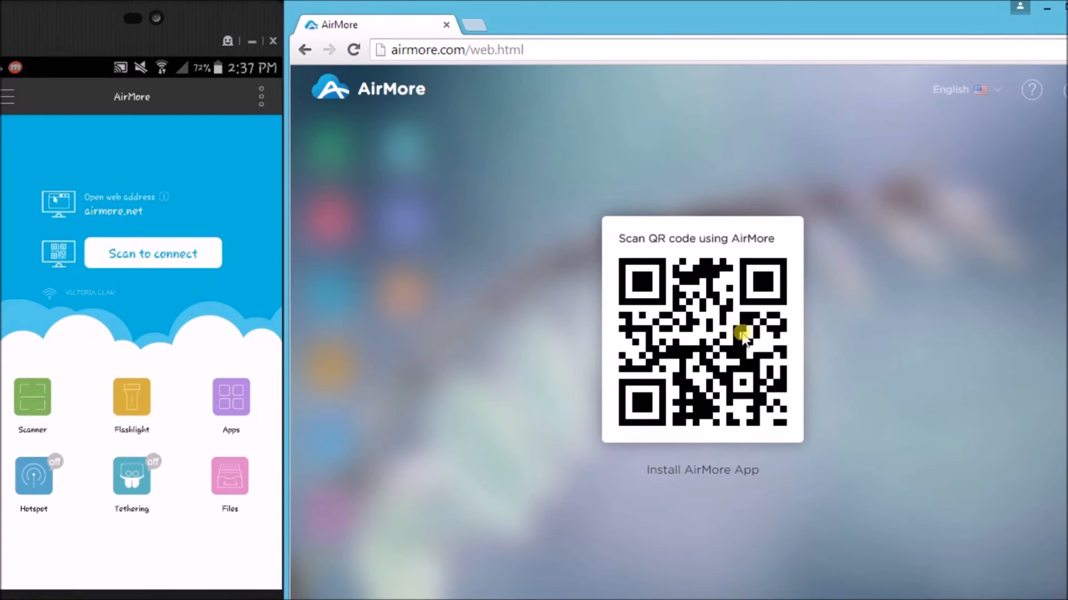
mouse_move(383, 228)
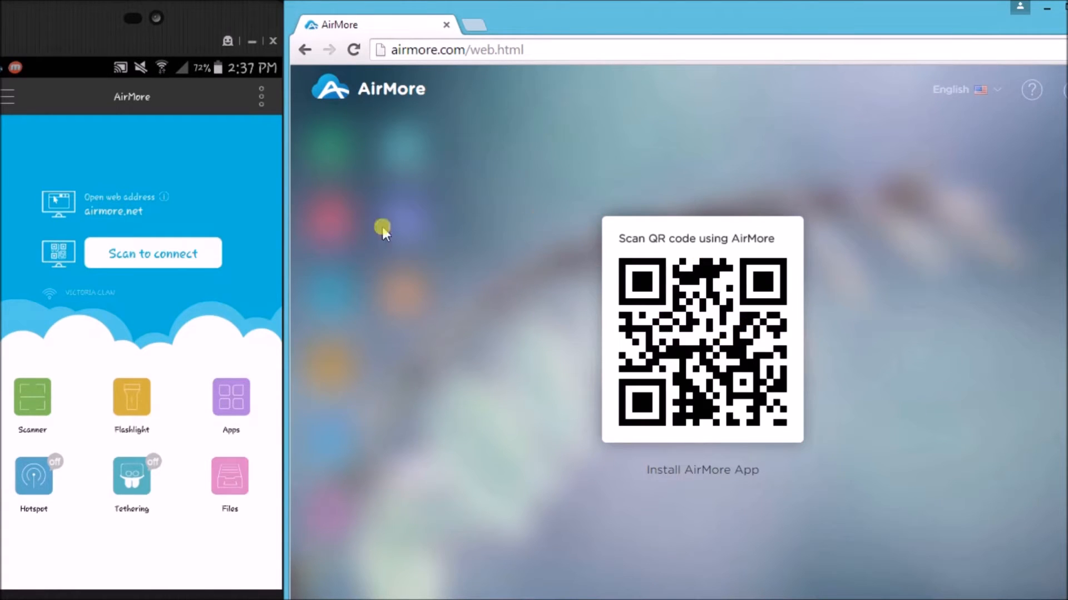
mouse_move(215, 300)
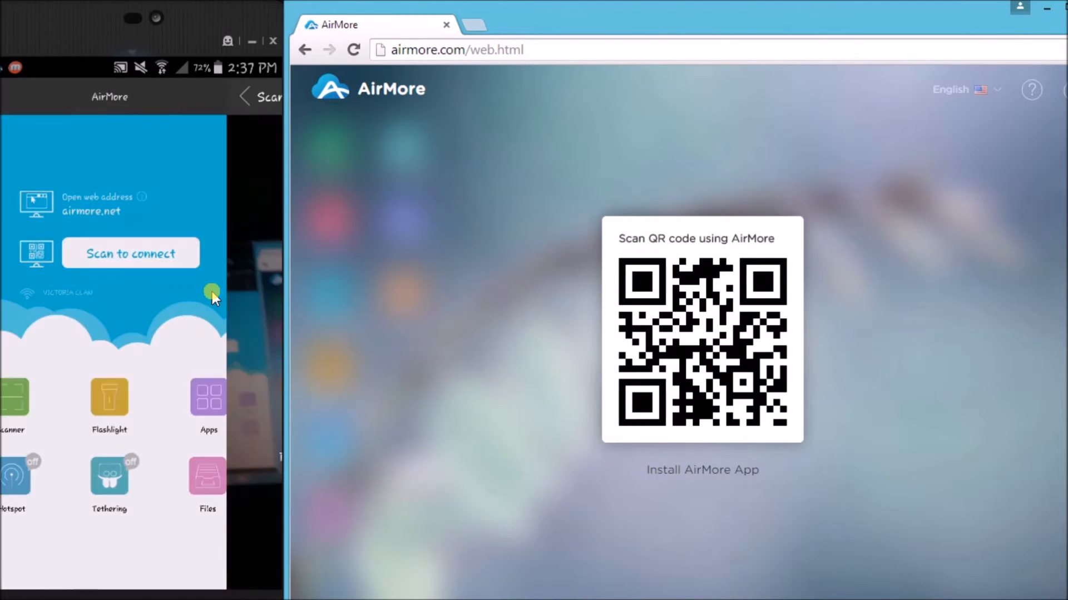
click(130, 253)
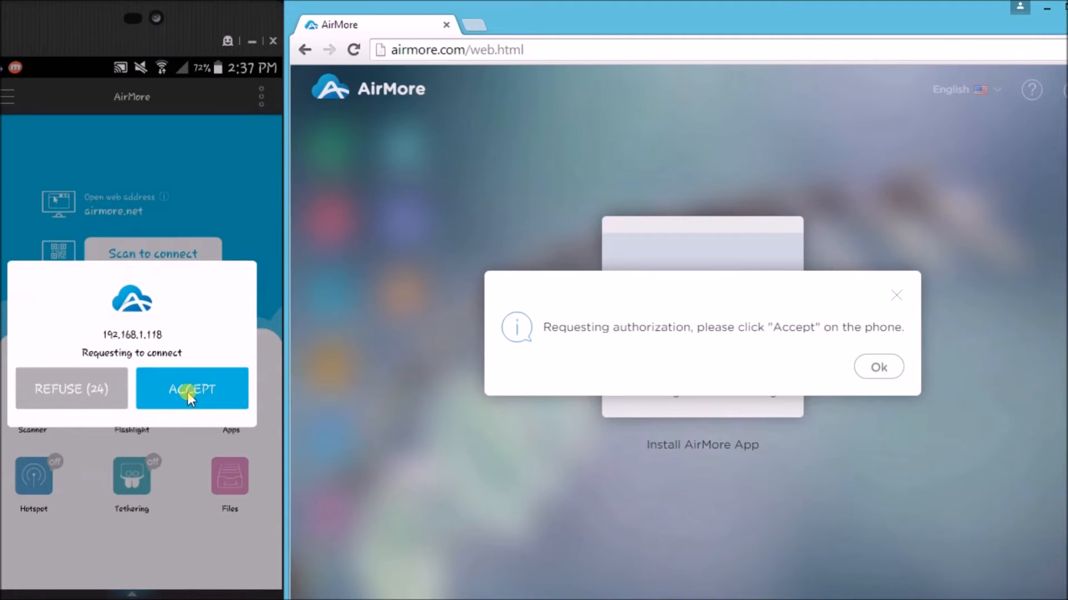
click(191, 389)
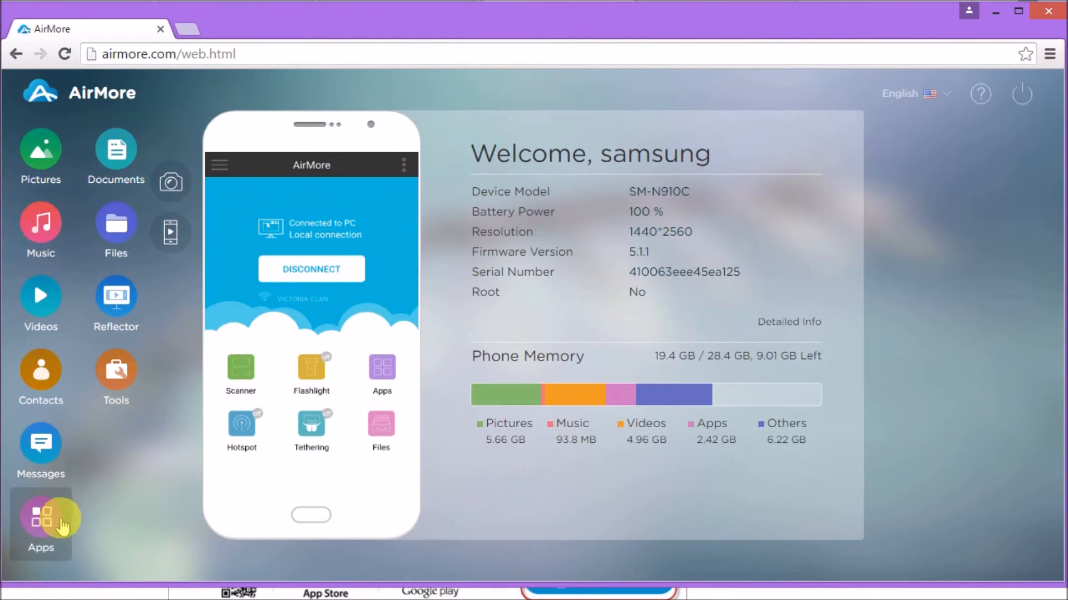
Open the Apps section listing the phone's 44 installed apps.
click(40, 521)
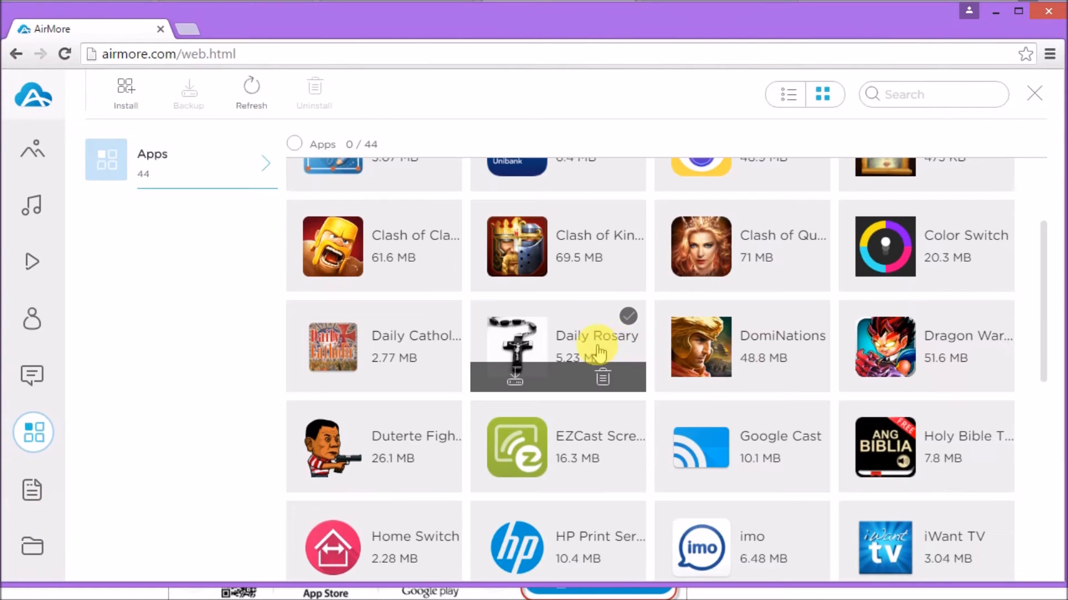
mouse_move(415, 225)
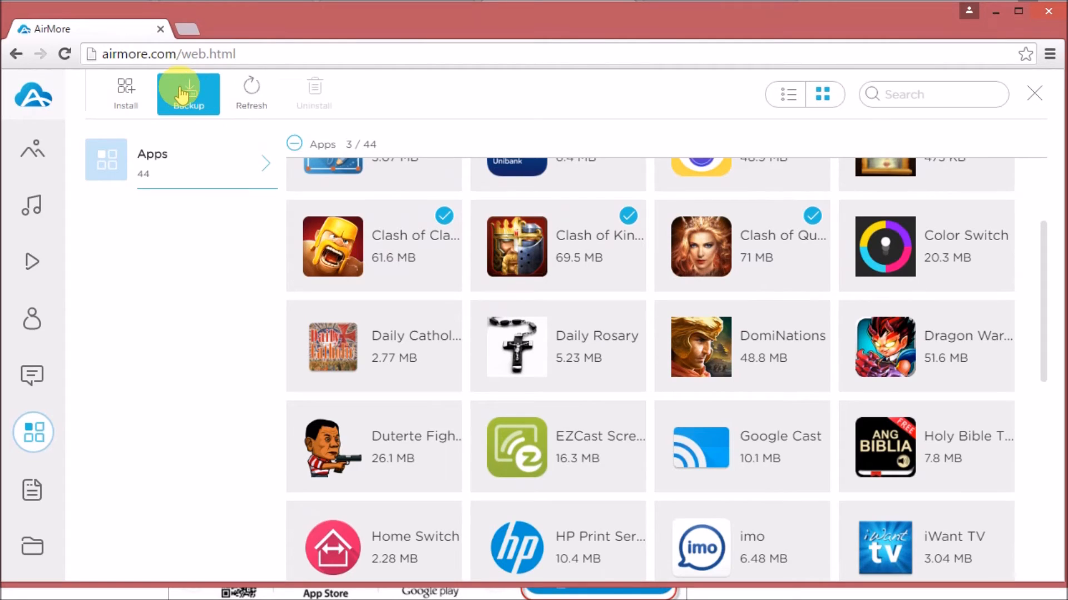
Back up the selected Clash of Kings, Clash of Queens and Clash of Clans as APKs.
click(188, 94)
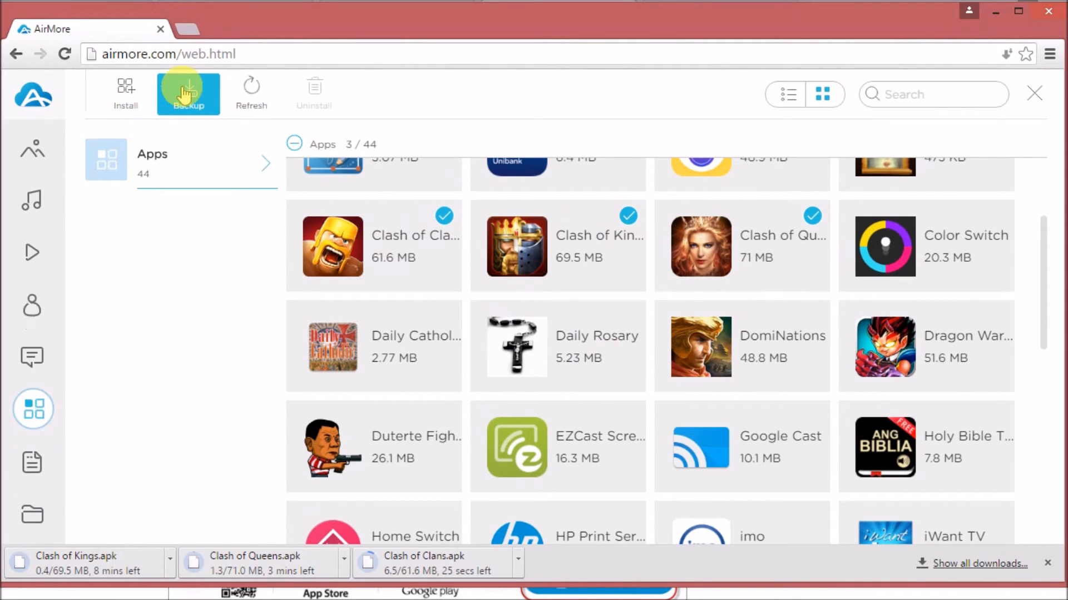
mouse_move(456, 568)
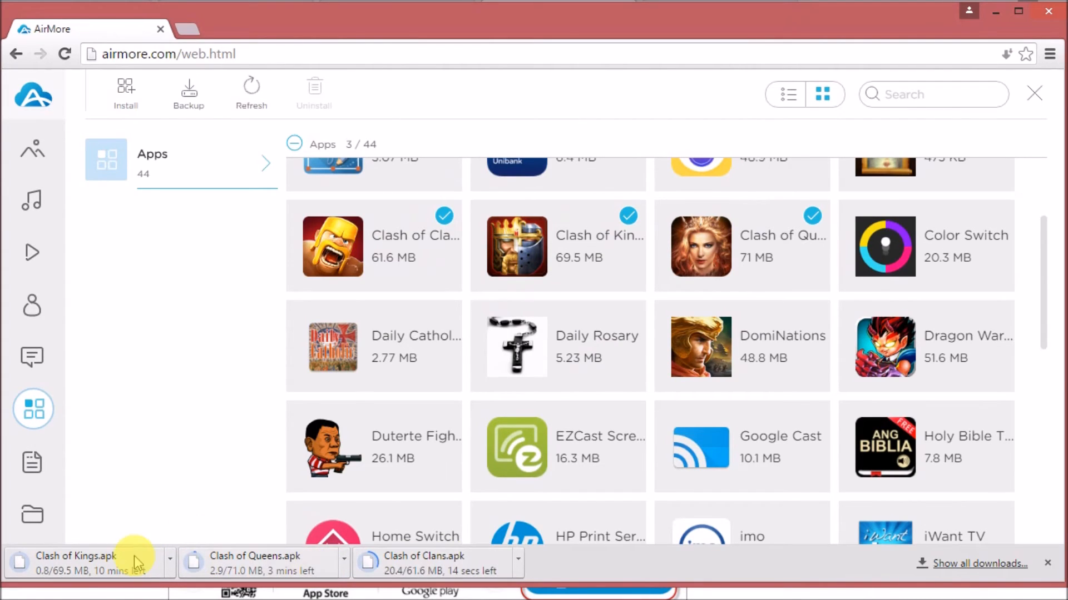
mouse_move(258, 563)
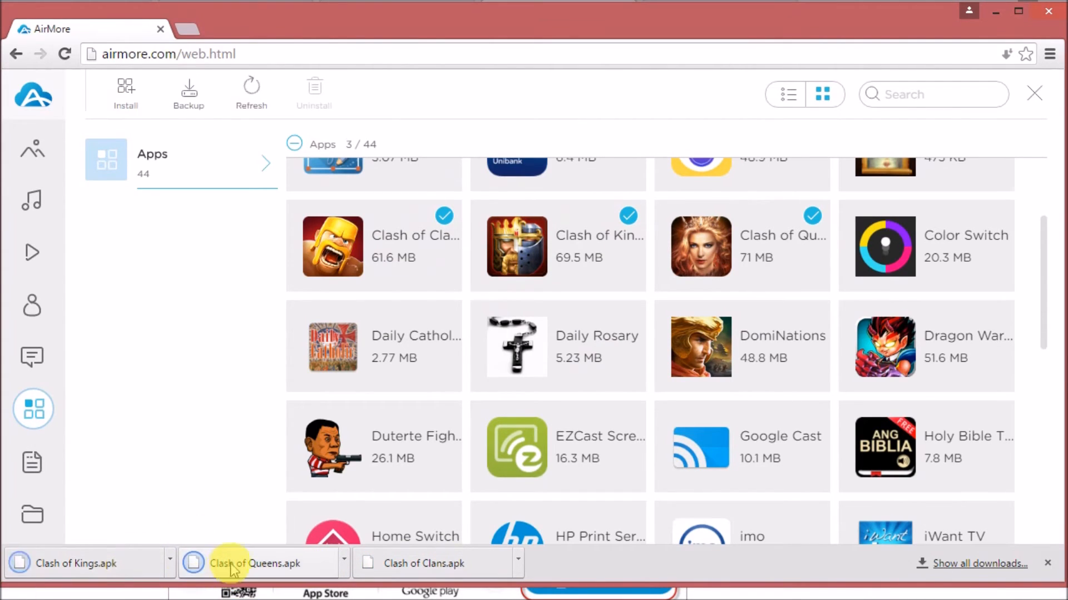
mouse_move(31, 102)
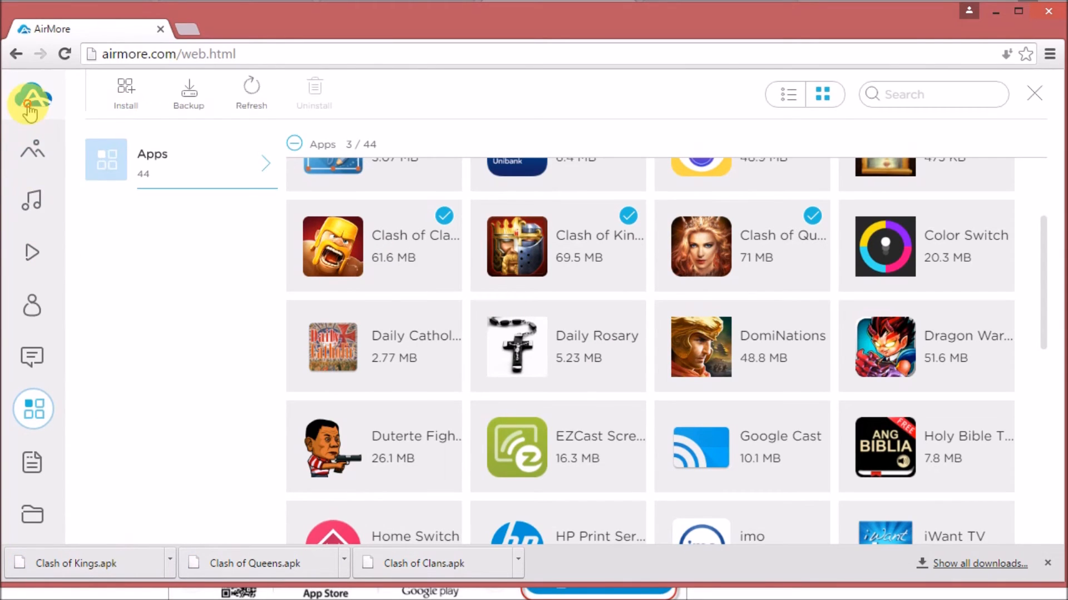
Return to the device overview and confirm disconnecting the phone.
click(30, 105)
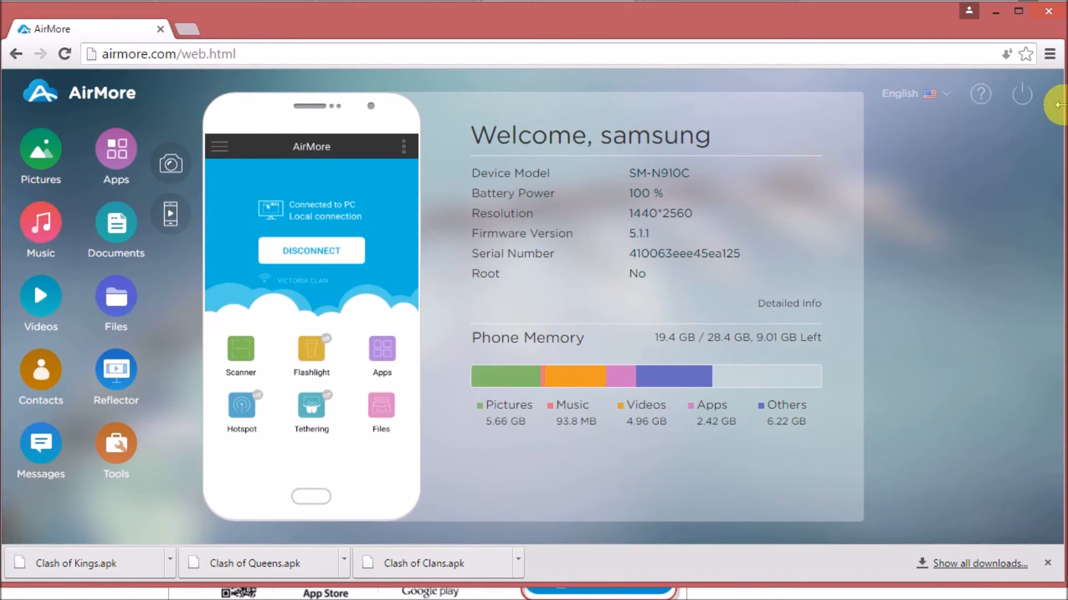
click(310, 251)
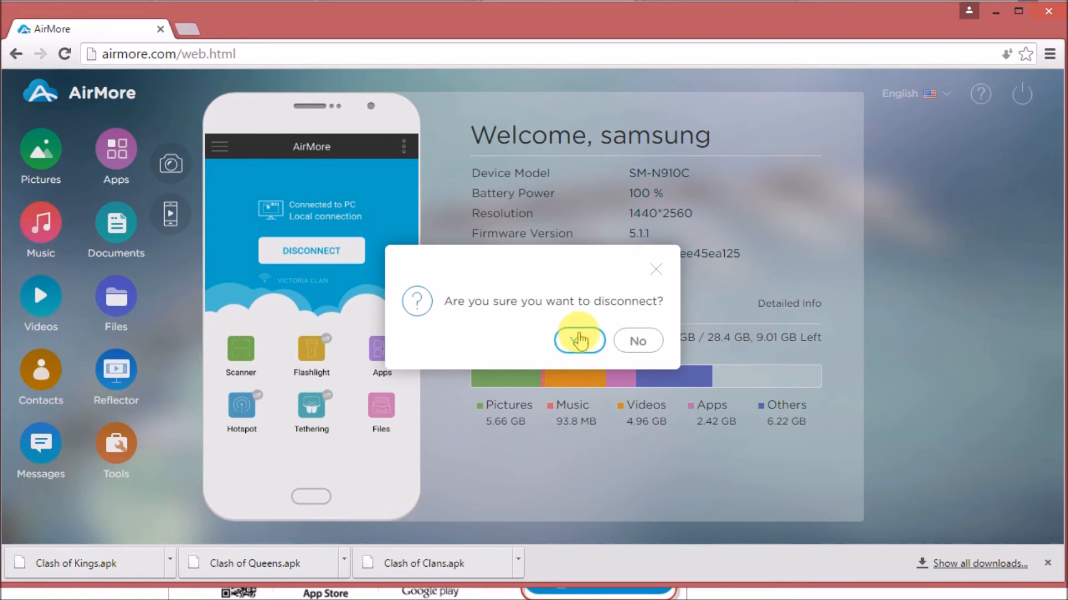
click(579, 340)
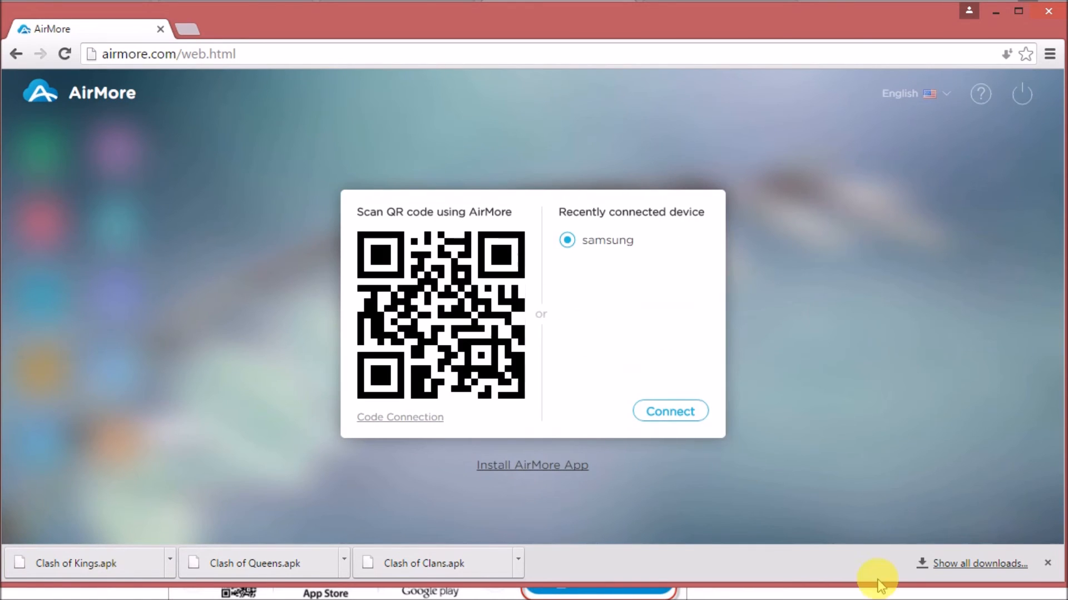